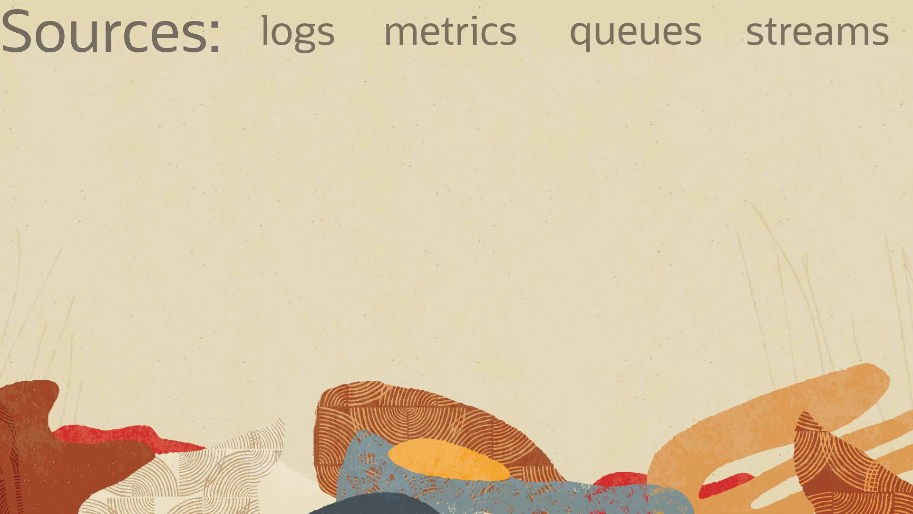
left_click(296, 32)
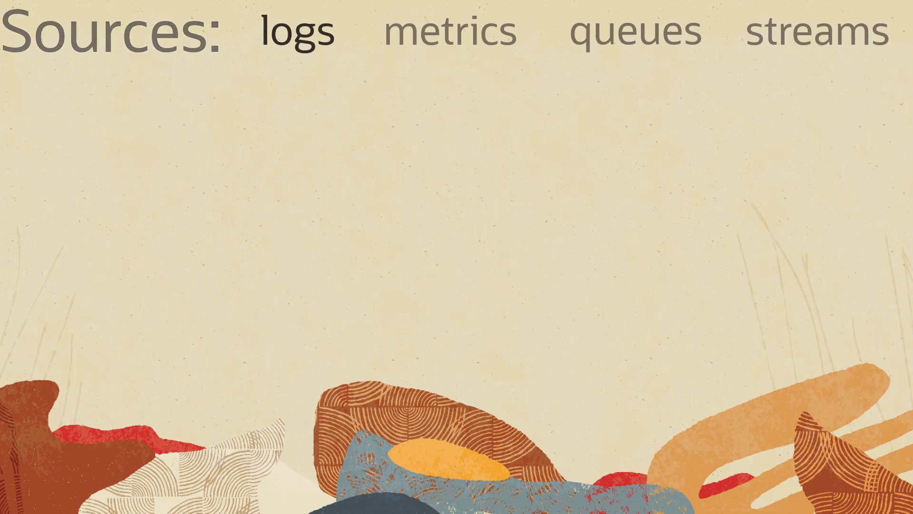
left_click(297, 32)
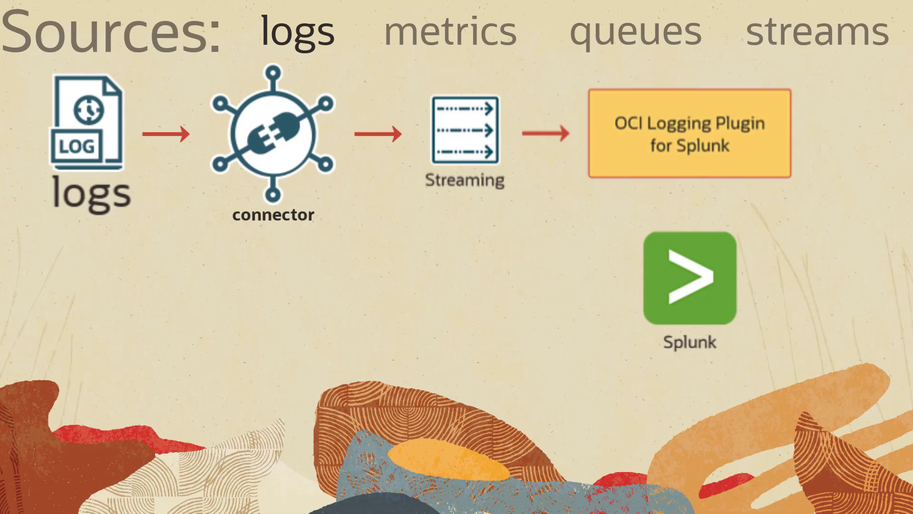
left_click(450, 30)
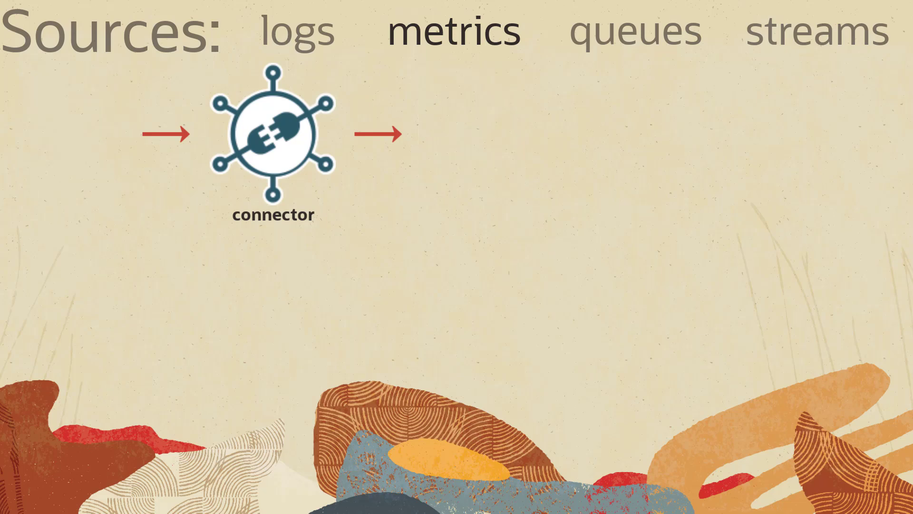
left_click(616, 32)
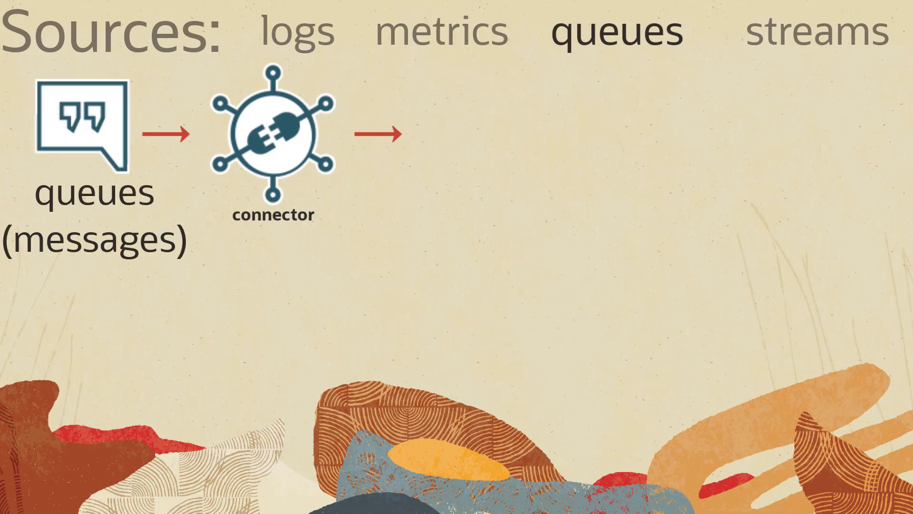